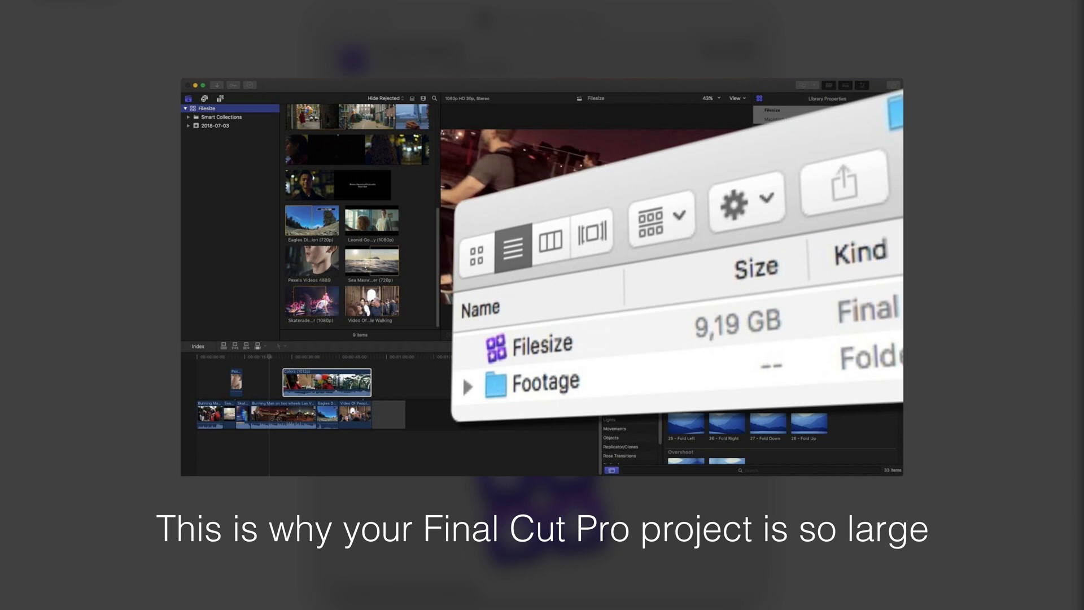
# Step: Show the size details of the Test Project library in Finder
pyautogui.click(147, 5)
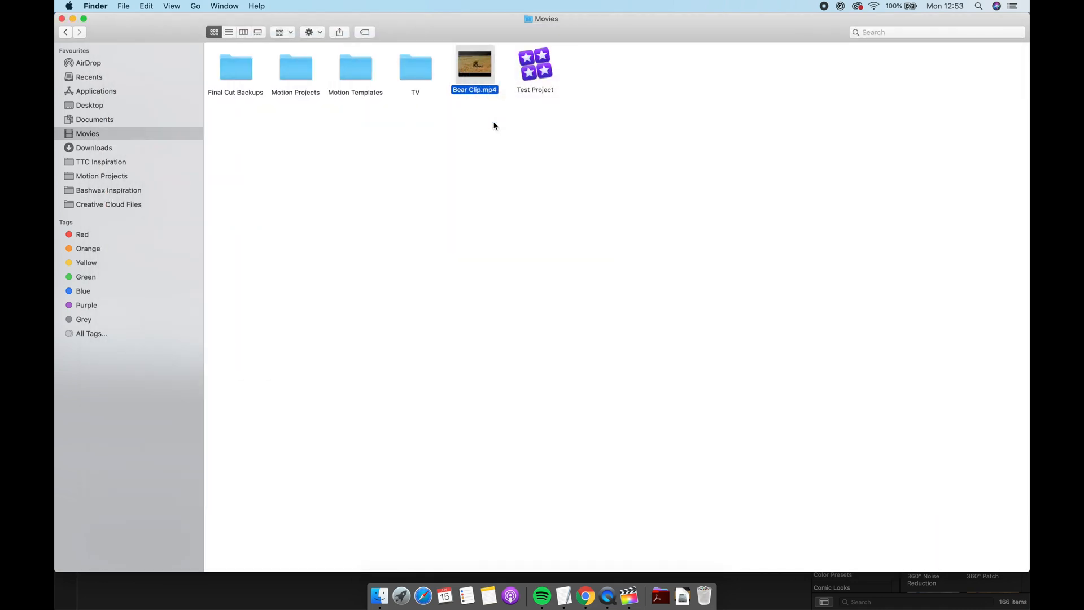
pyautogui.press('cmd+i')
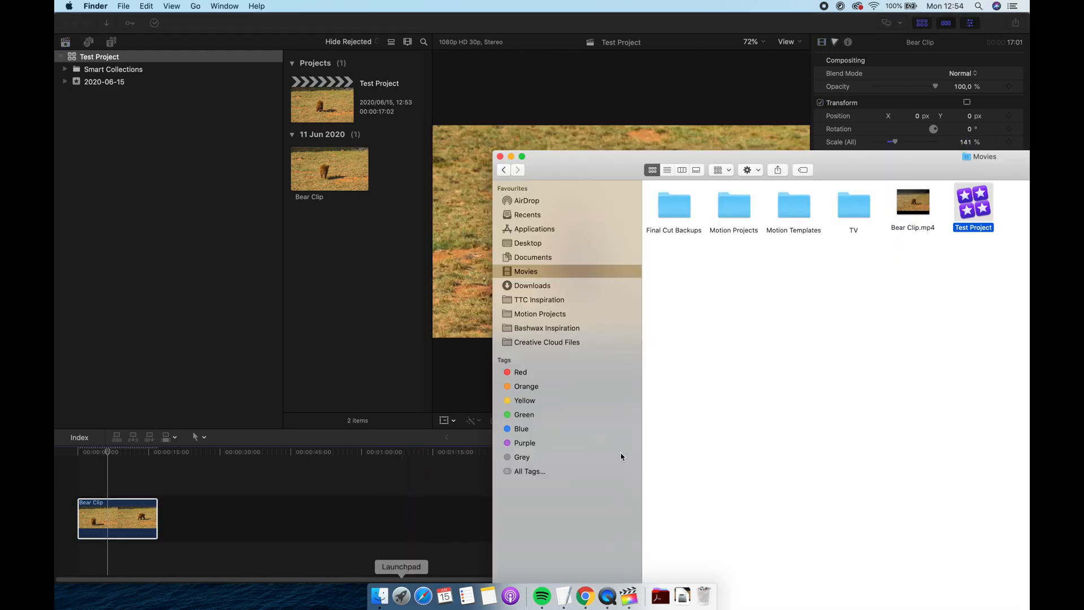
pyautogui.rightClick(972, 208)
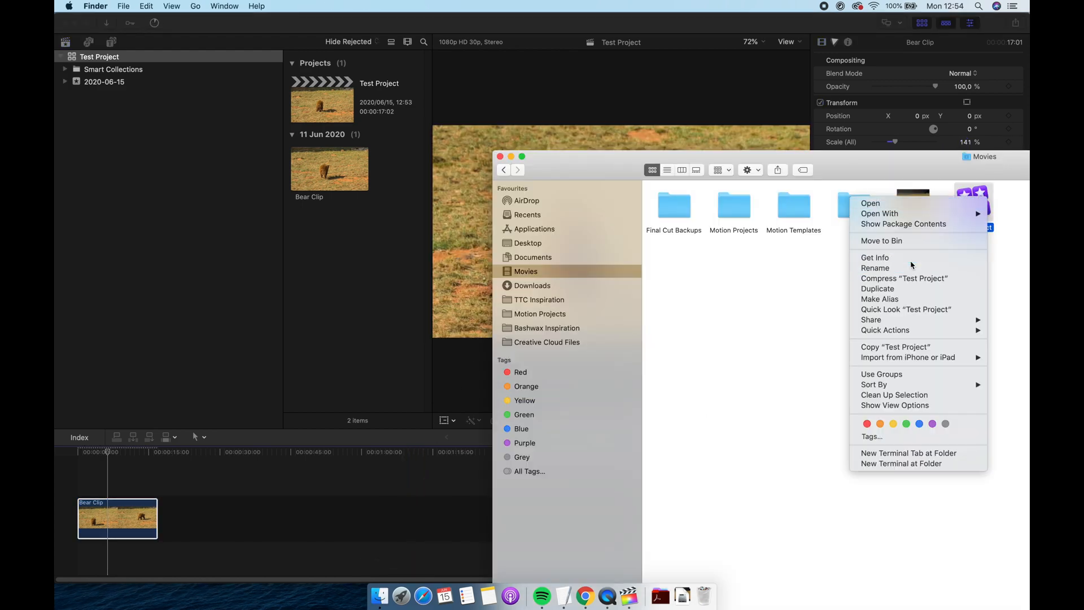
pyautogui.click(874, 258)
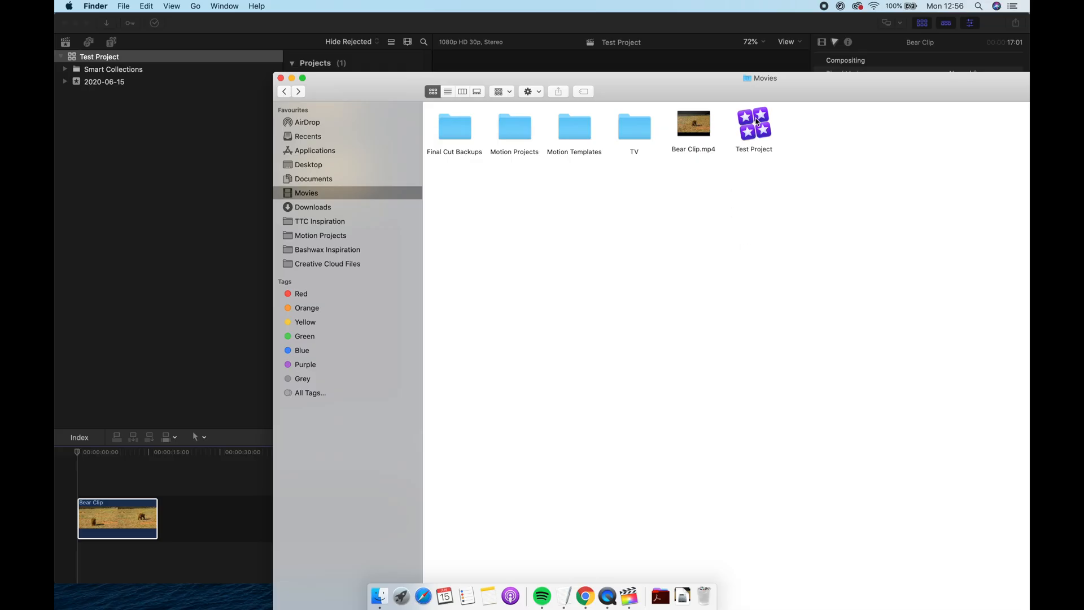
# Step: Inside the 2020-06-15 event, check Bear Clip and the 296,9 MB Render Files folder
pyautogui.doubleClick(753, 124)
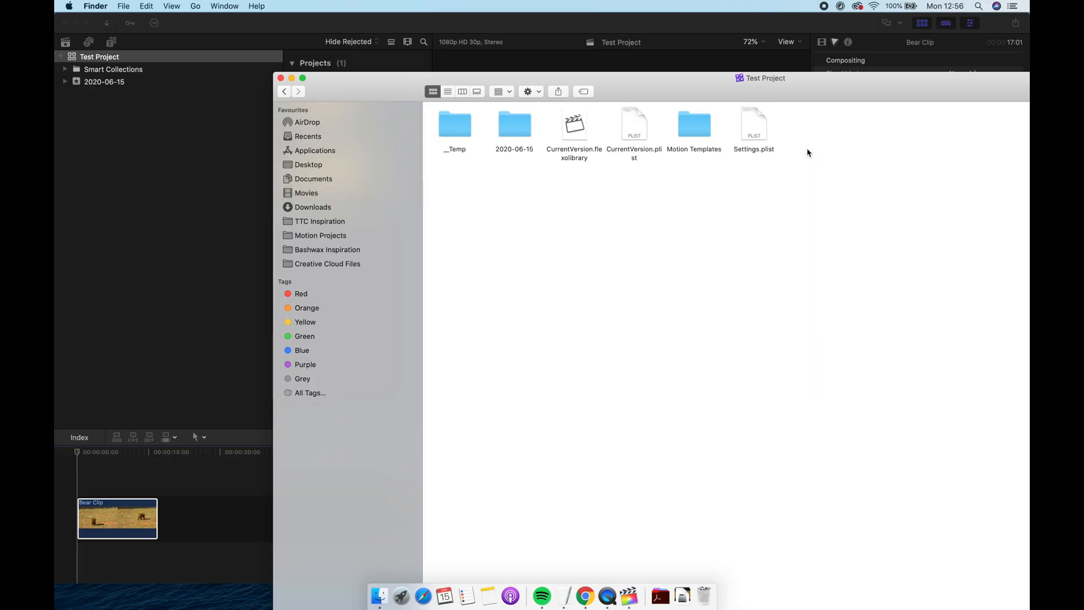
pyautogui.click(514, 124)
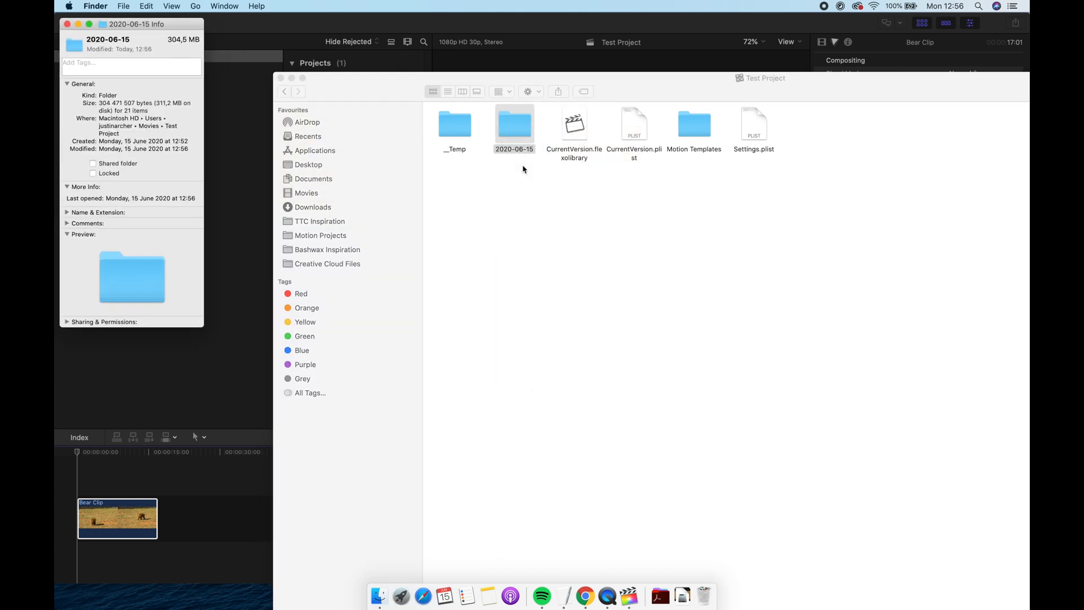
pyautogui.doubleClick(514, 125)
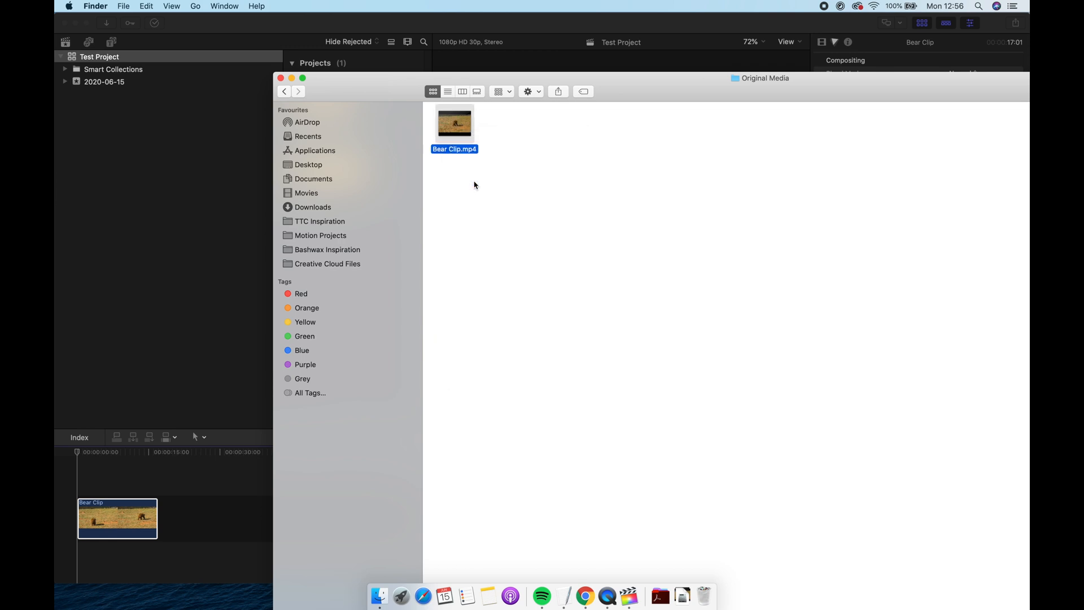
pyautogui.click(284, 92)
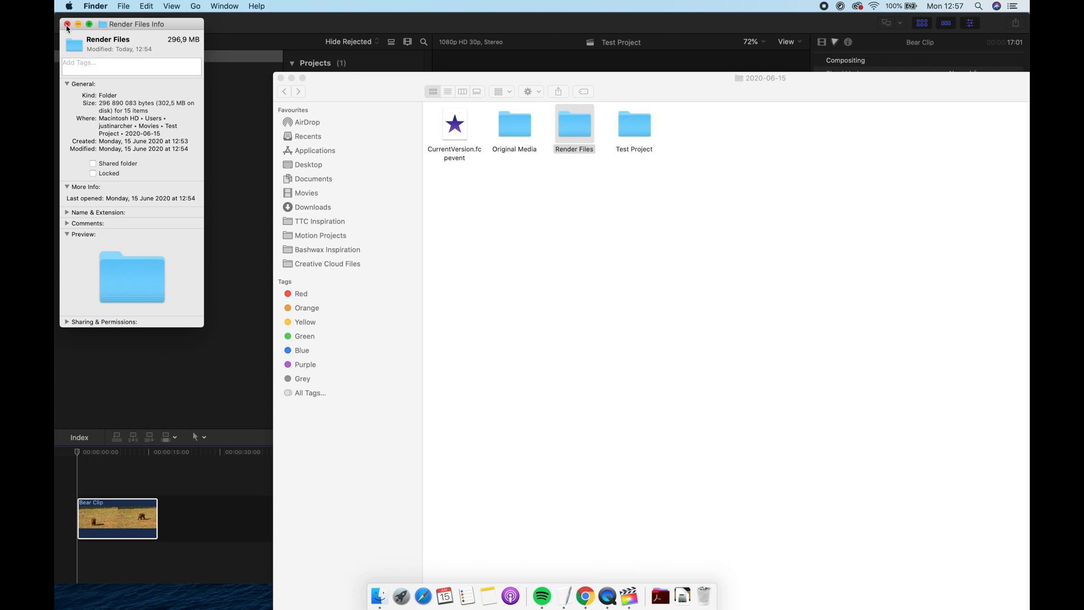
pyautogui.click(67, 24)
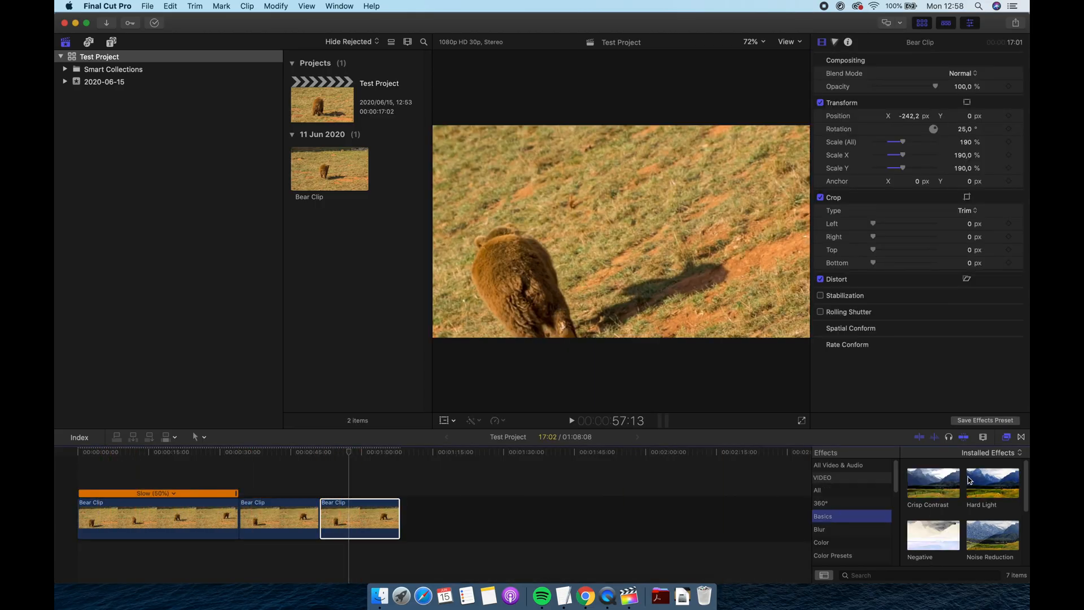
# Step: Apply the Hard Light effect to the last Bear Clip in the timeline
pyautogui.doubleClick(933, 532)
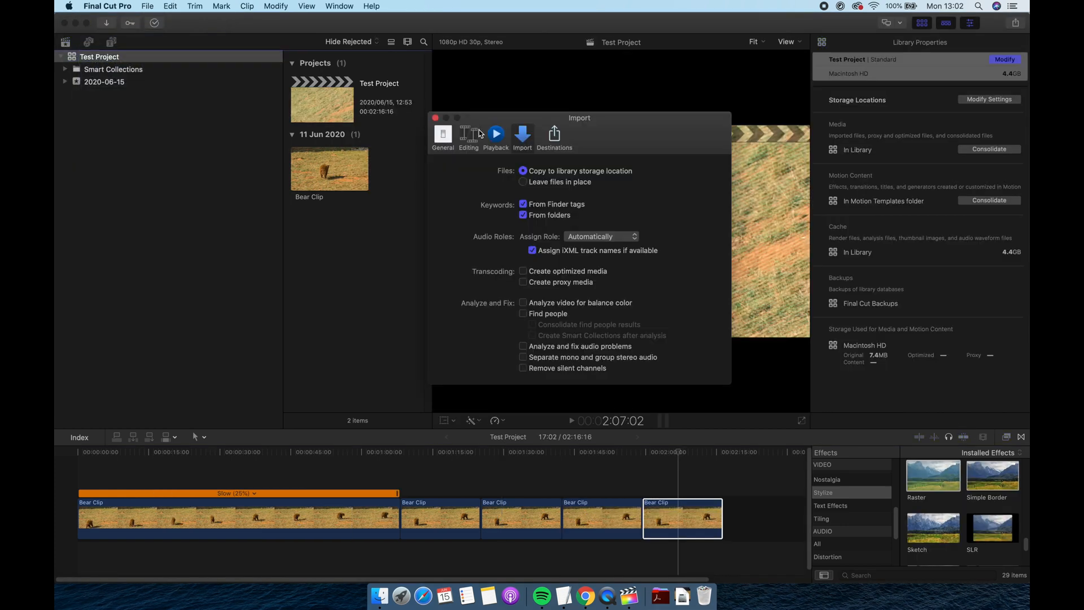
# Step: Uncheck Background render in the Playback preferences
pyautogui.click(496, 137)
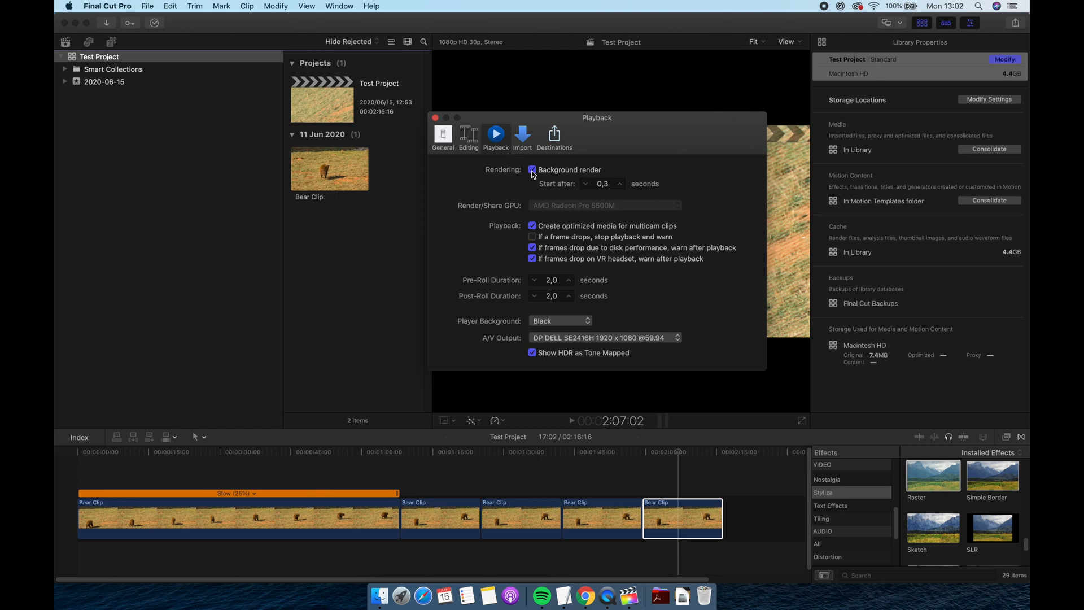
pyautogui.click(532, 169)
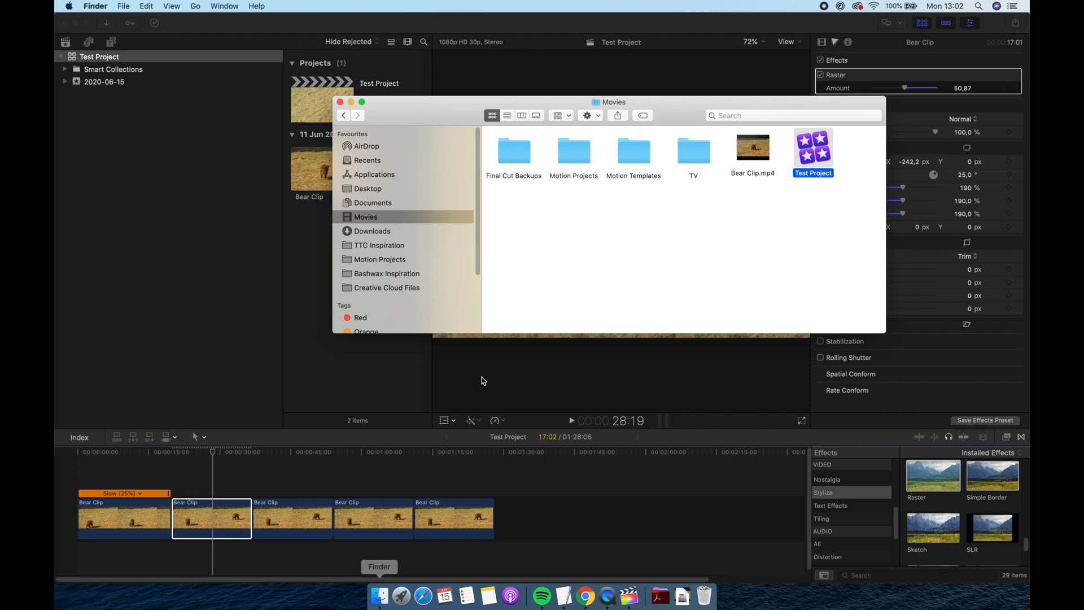
# Step: Get Info on the Test Project library in the Movies folder
pyautogui.rightClick(814, 150)
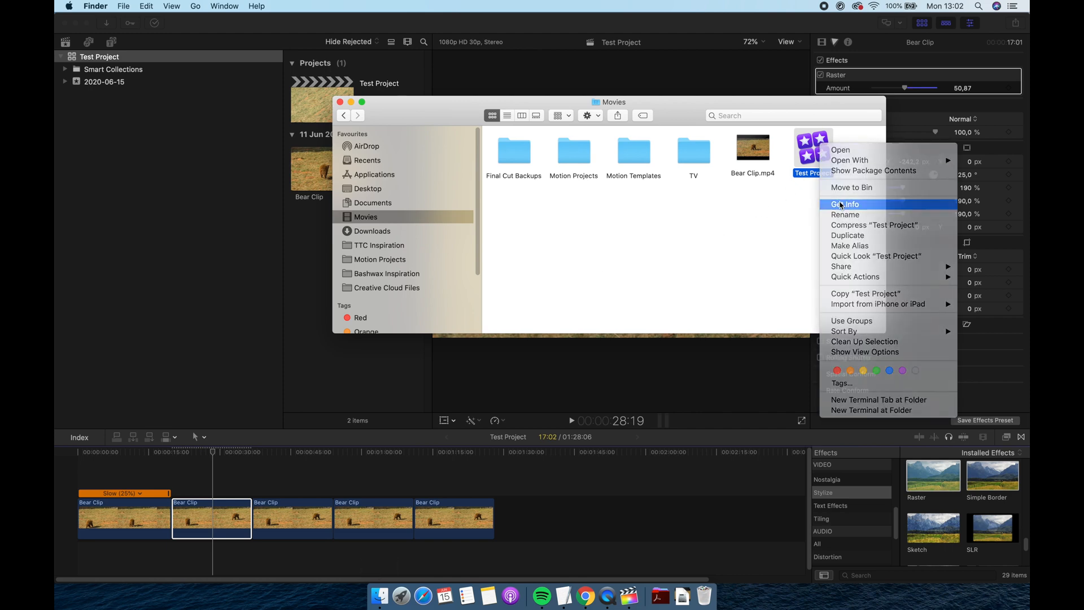
pyautogui.click(846, 204)
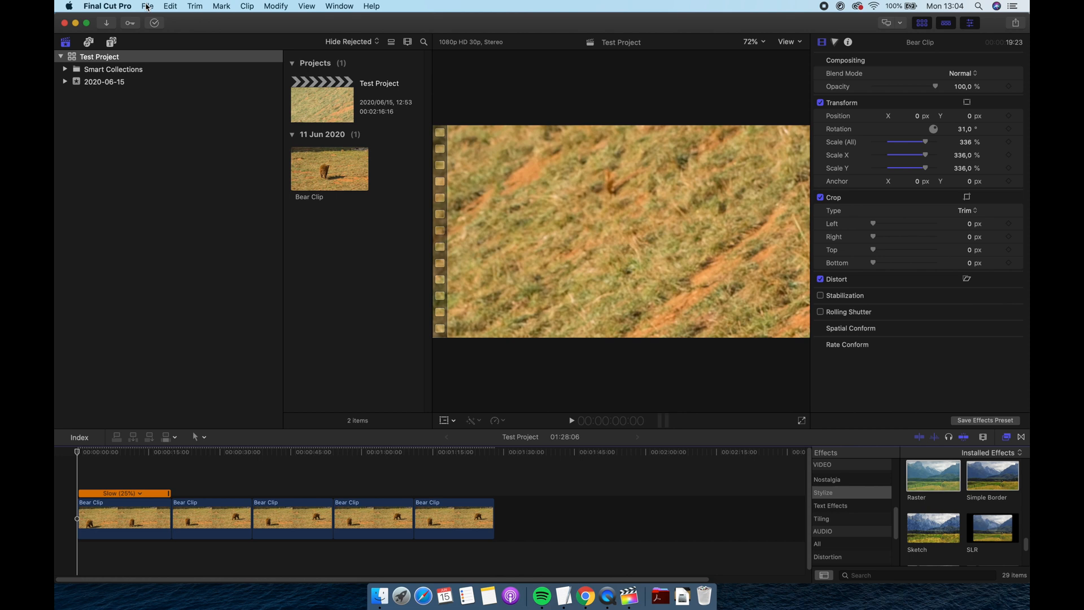
# Step: Delete the Test Project library's generated render files via the File menu
pyautogui.click(147, 5)
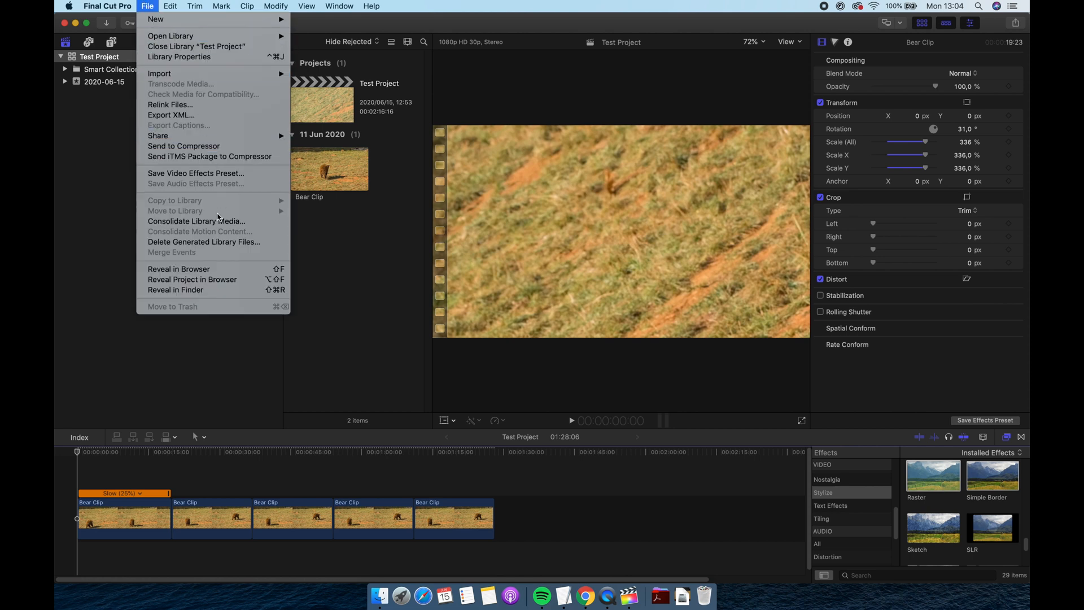
pyautogui.click(204, 242)
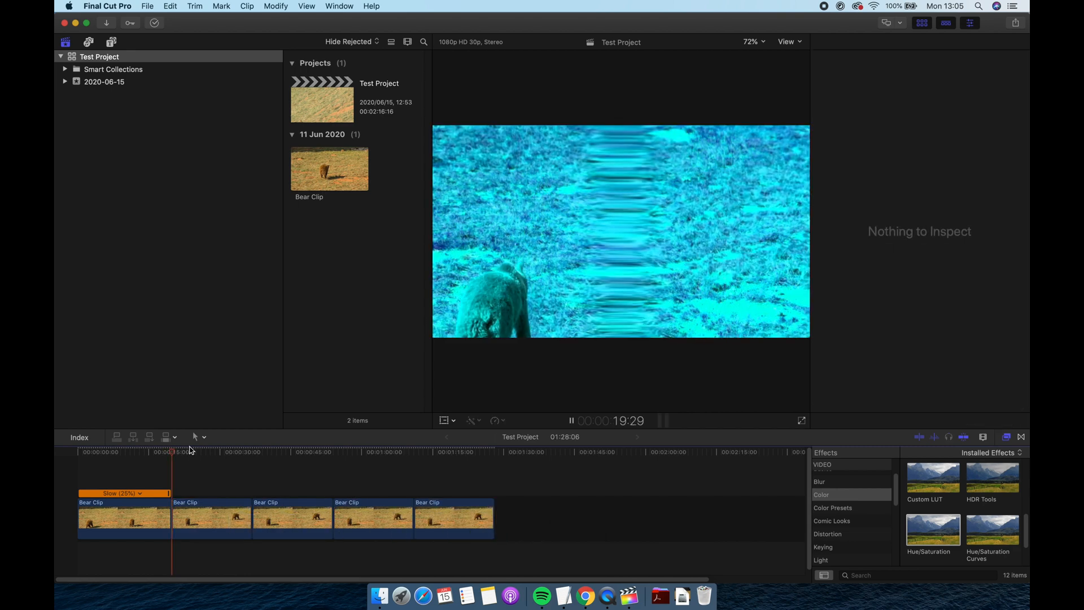
# Step: Select the second Bear Clip and bring up the source Bear Clip's options in the browser
pyautogui.click(211, 518)
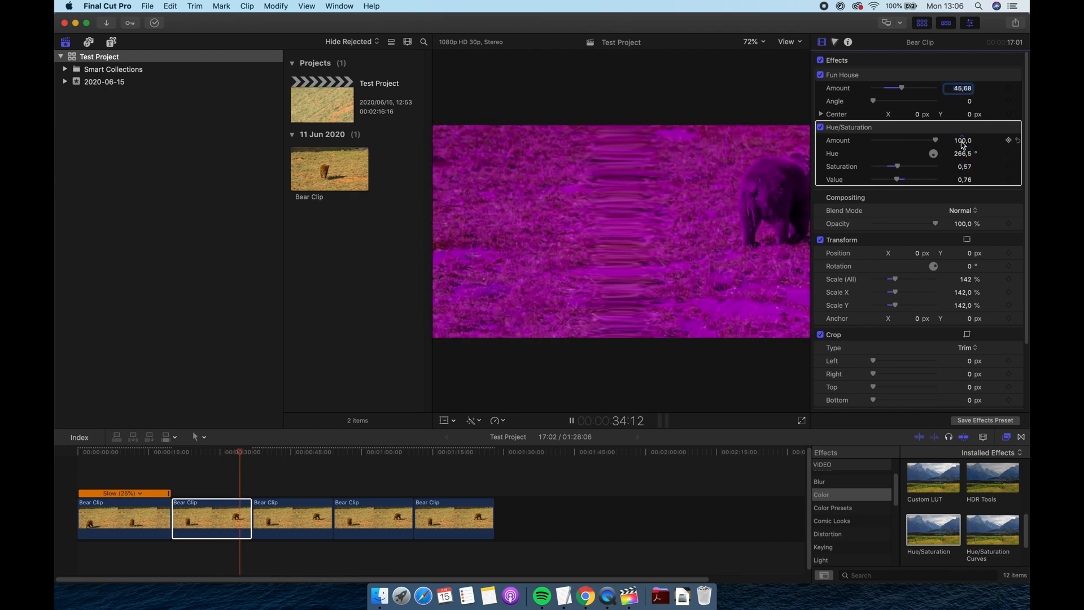
pyautogui.rightClick(329, 169)
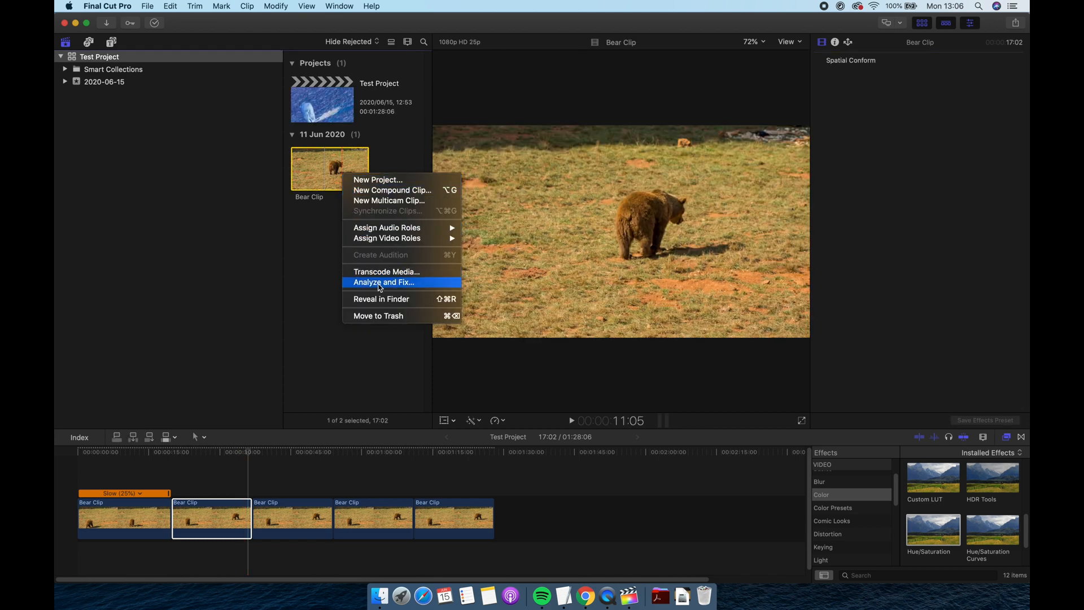
# Step: Transcode Bear Clip with Create proxy media enabled
pyautogui.click(386, 271)
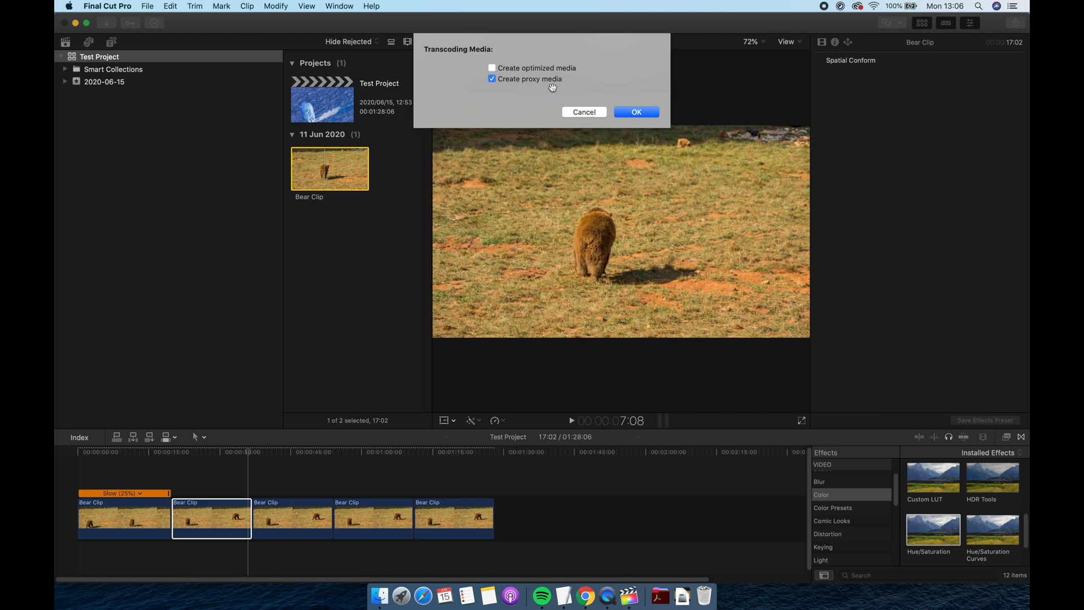
pyautogui.click(636, 112)
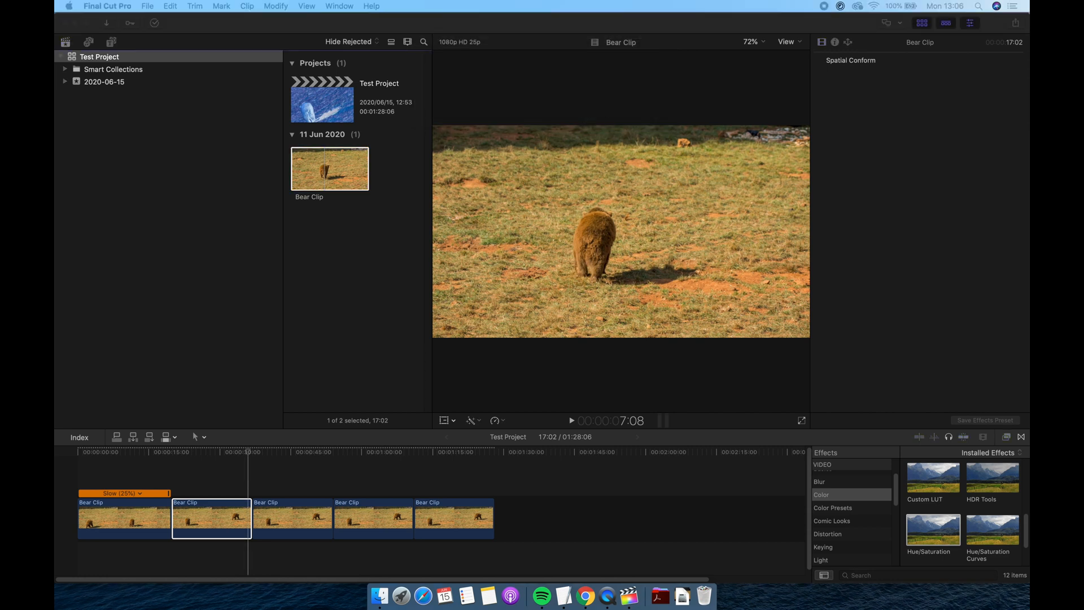
# Step: Reveal Bear Clip.mp4 in Finder, confirm it is still 7,4 MB, and return to Final Cut Pro
pyautogui.rightClick(809, 147)
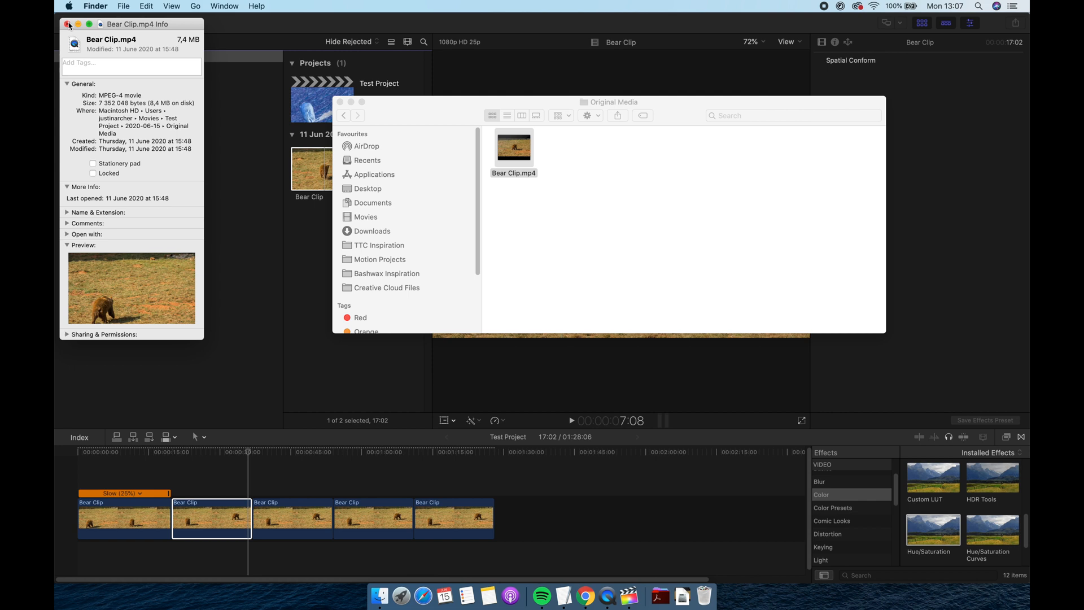
pyautogui.click(68, 24)
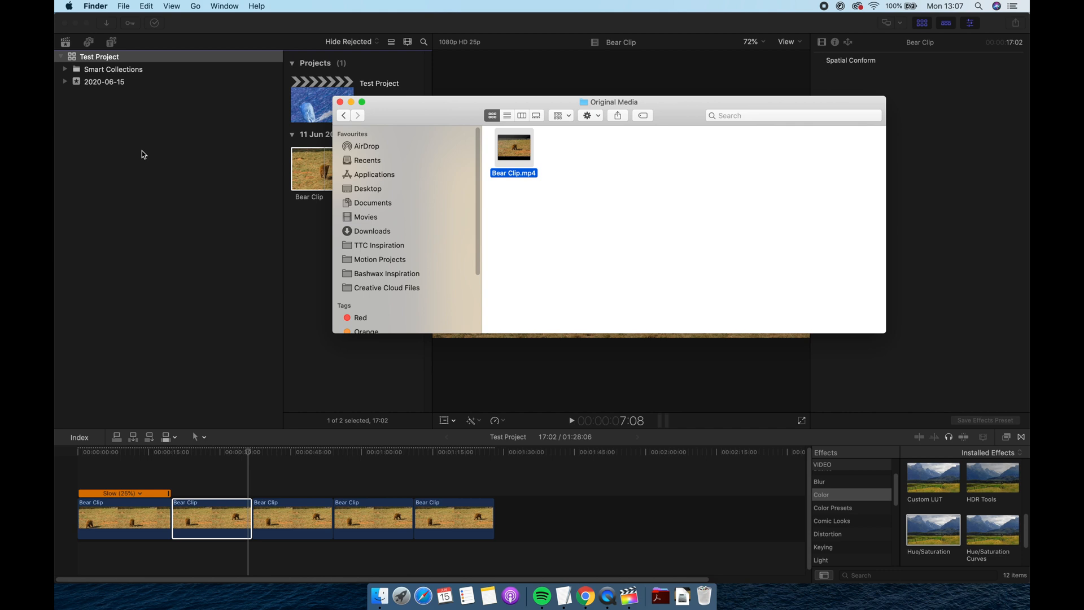
pyautogui.click(107, 6)
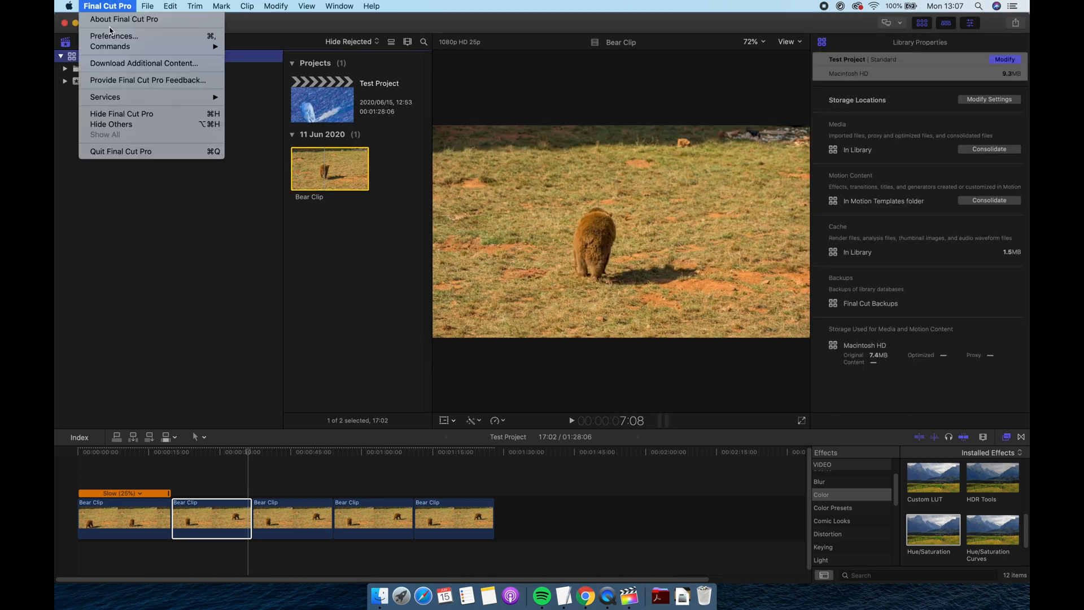
# Step: Set Import preferences to Leave files in place
pyautogui.click(113, 36)
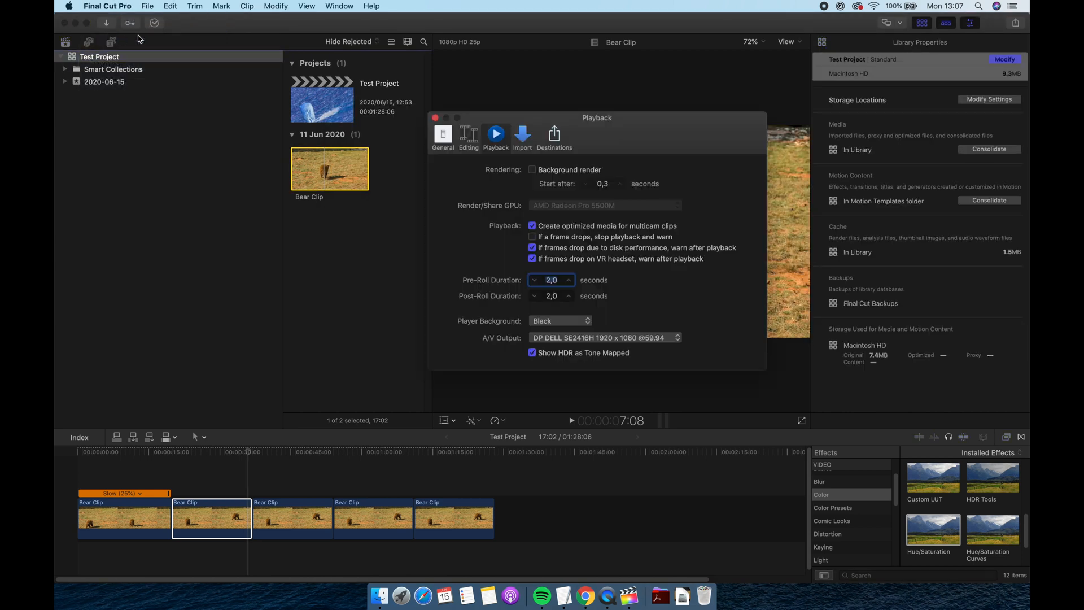
pyautogui.click(521, 137)
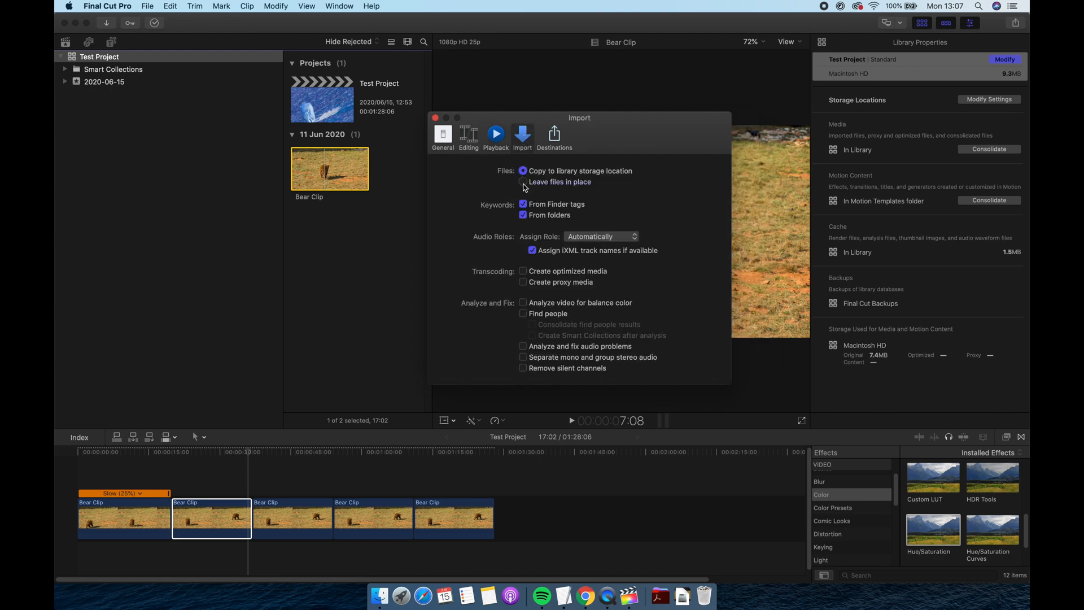
pyautogui.click(522, 182)
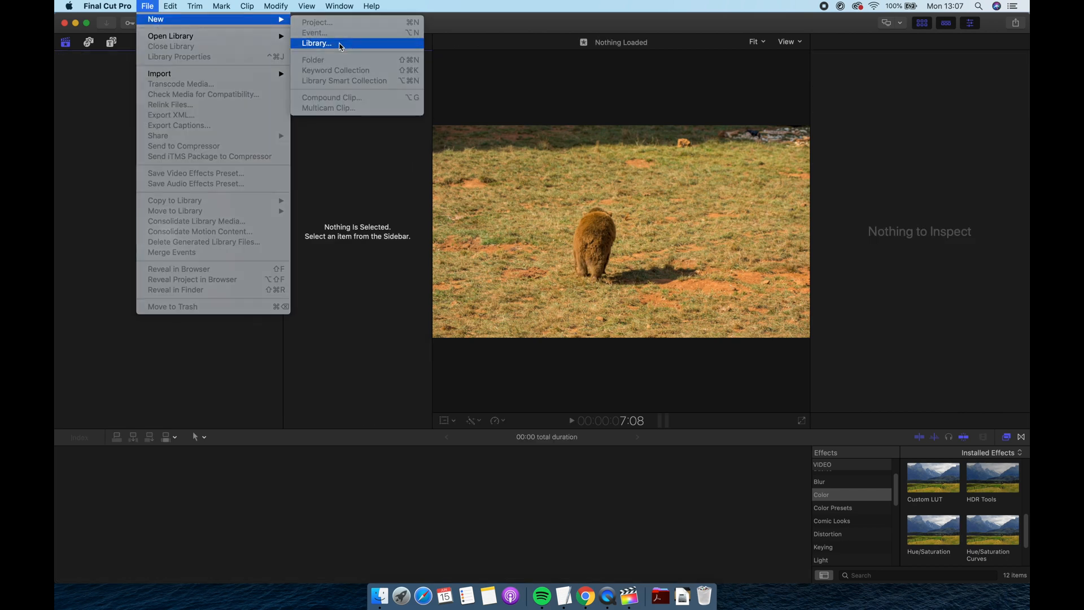
# Step: Create the Test Project 2 library and show its size details in Finder
pyautogui.click(316, 43)
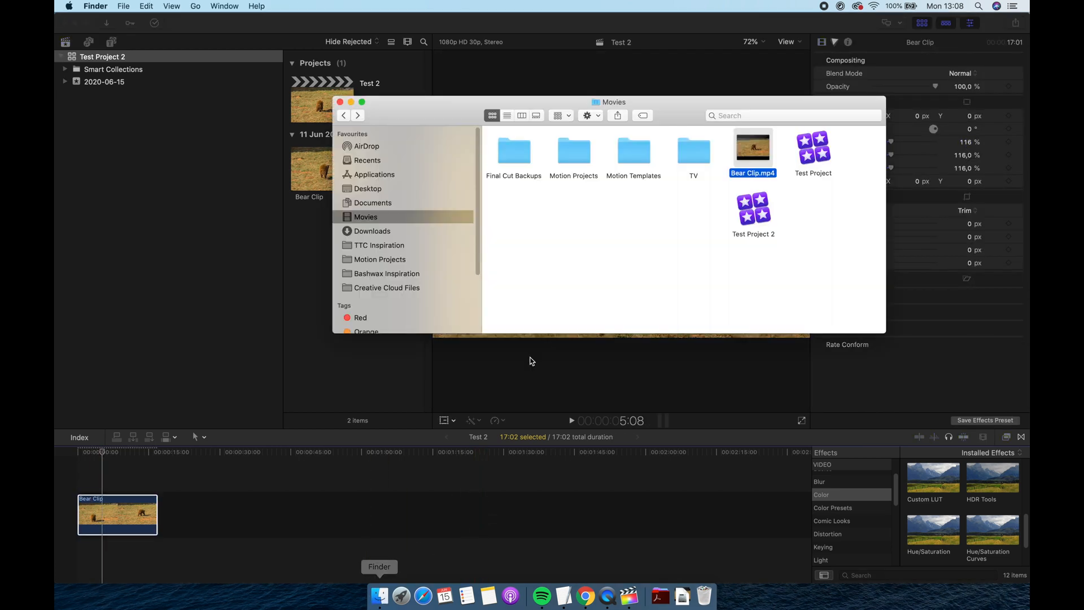
pyautogui.rightClick(753, 214)
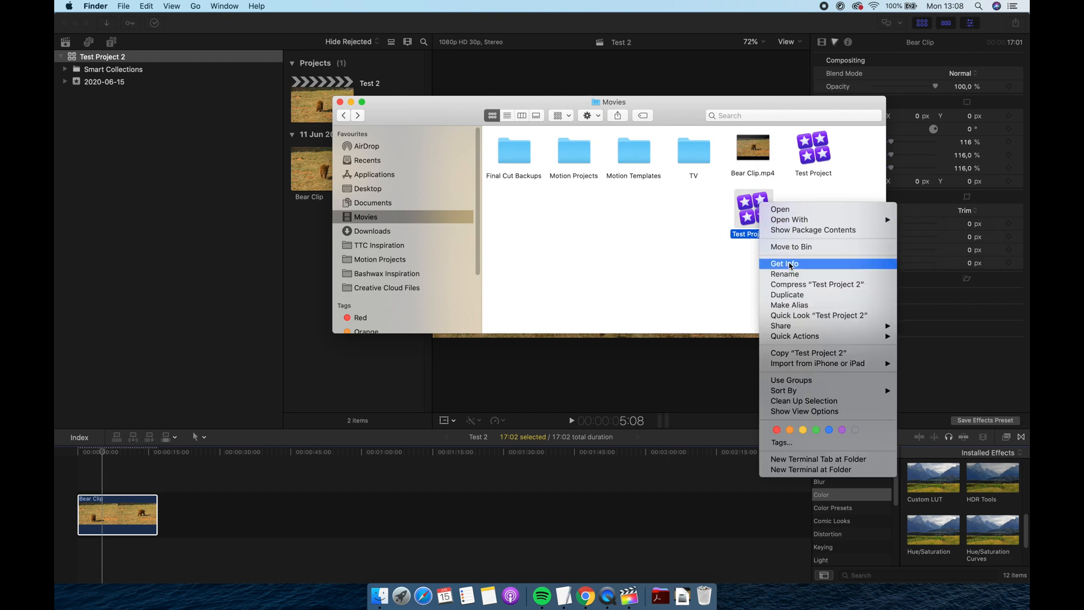
pyautogui.click(784, 263)
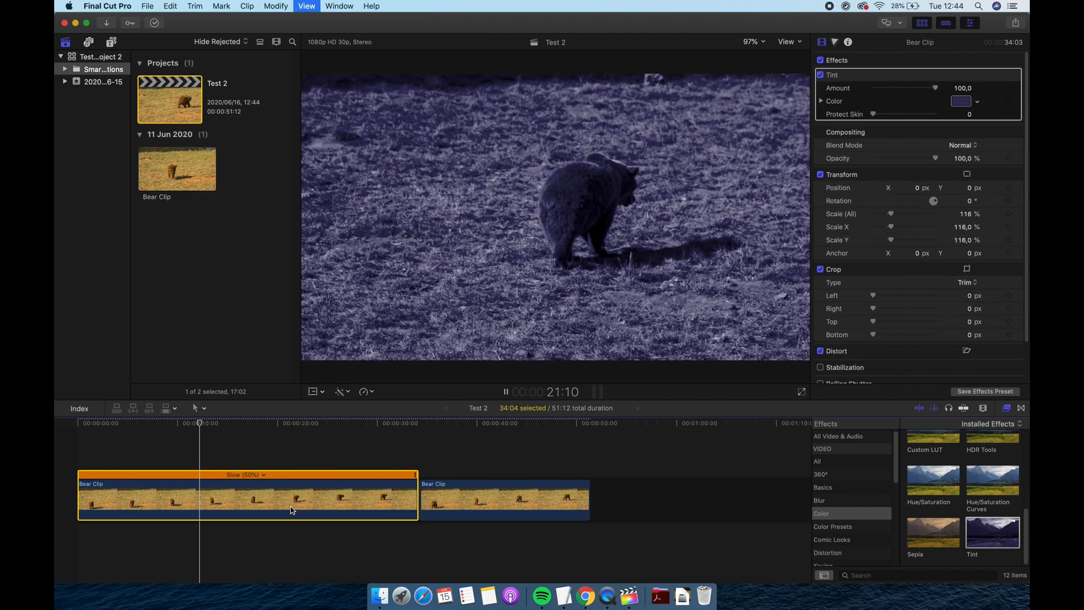
# Step: Apply a bluish Tint effect to the slowed Bear Clip in Test 2
pyautogui.moveTo(935, 88); pyautogui.dragTo(909, 88)
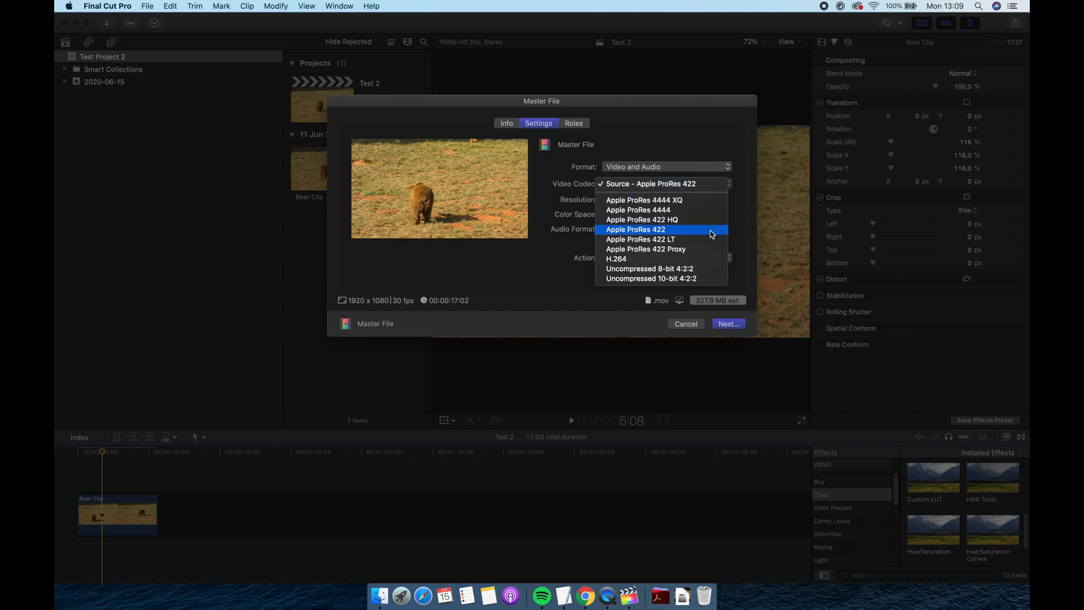
pyautogui.moveTo(707, 240)
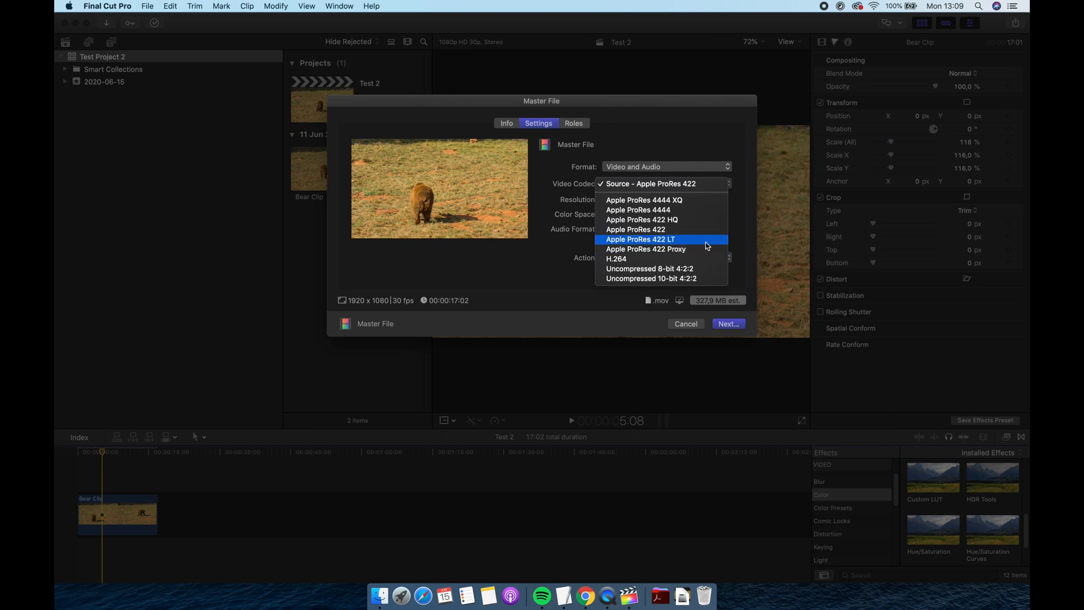